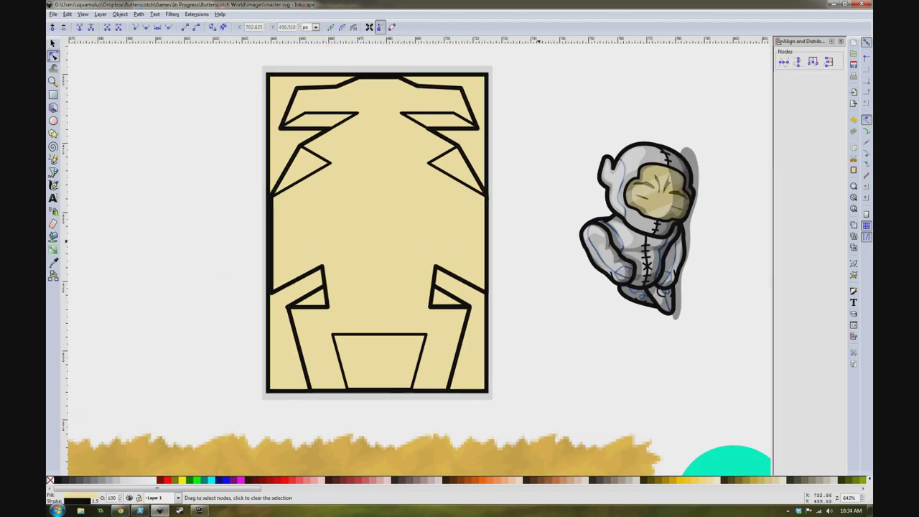
Edit a tan door panel and move it into its mirrored position
{"action": "left_click", "coordinate": [377, 229]}
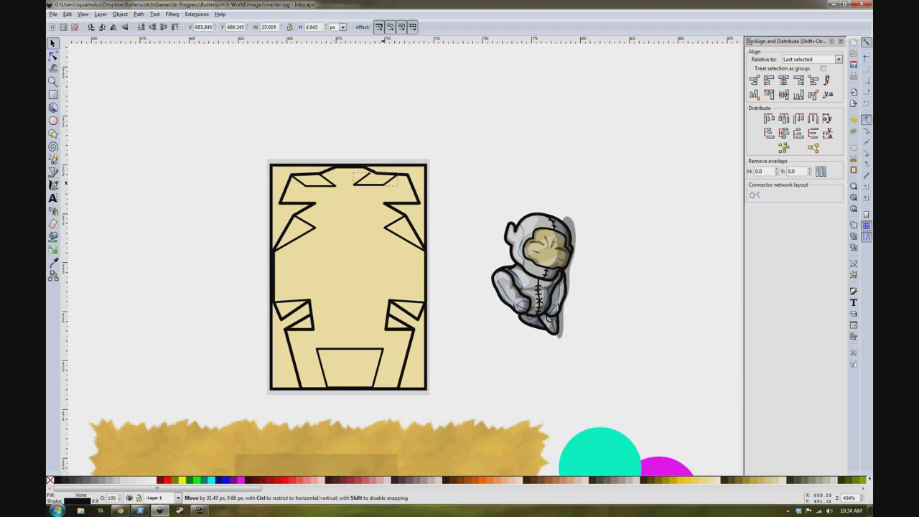
{"action": "left_click", "coordinate": [52, 172]}
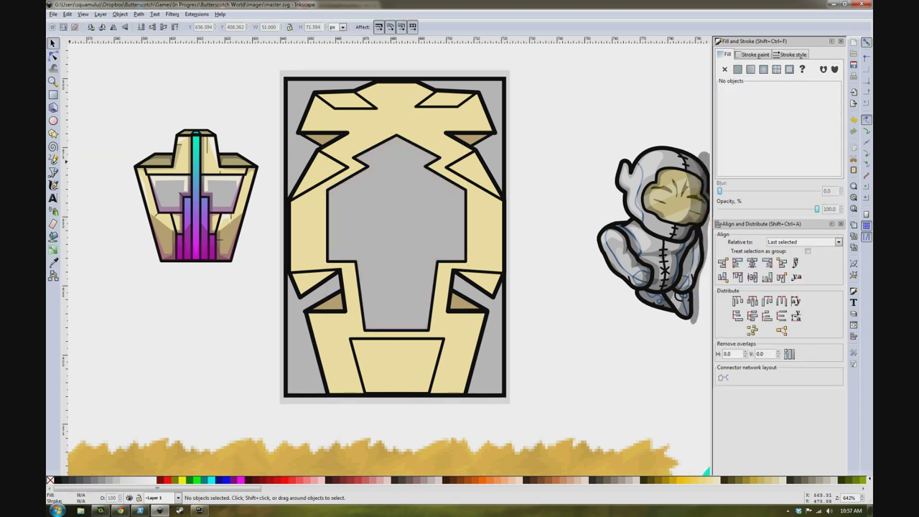
Deselect everything before drawing the brown shading triangles and the emblem
{"action": "left_click", "coordinate": [54, 261]}
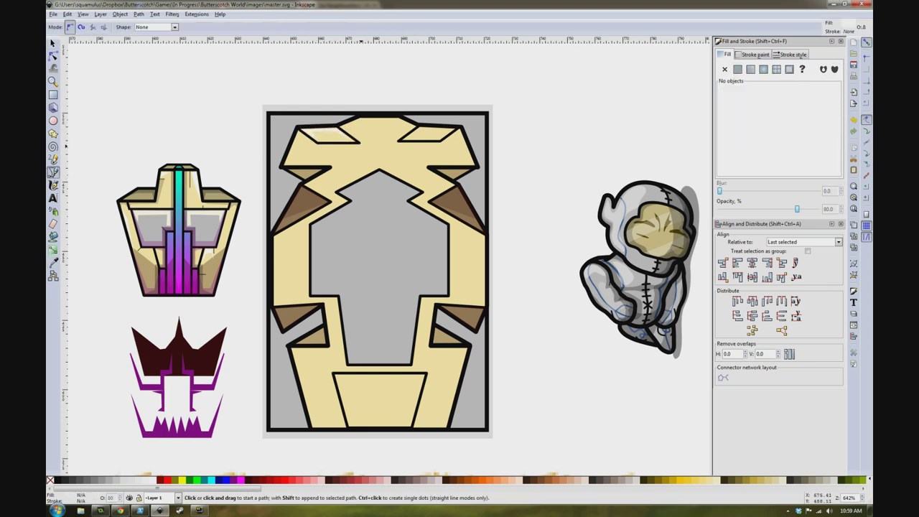
Start a new shape on the door and adjust a point on the top frame
{"action": "left_click", "coordinate": [358, 146]}
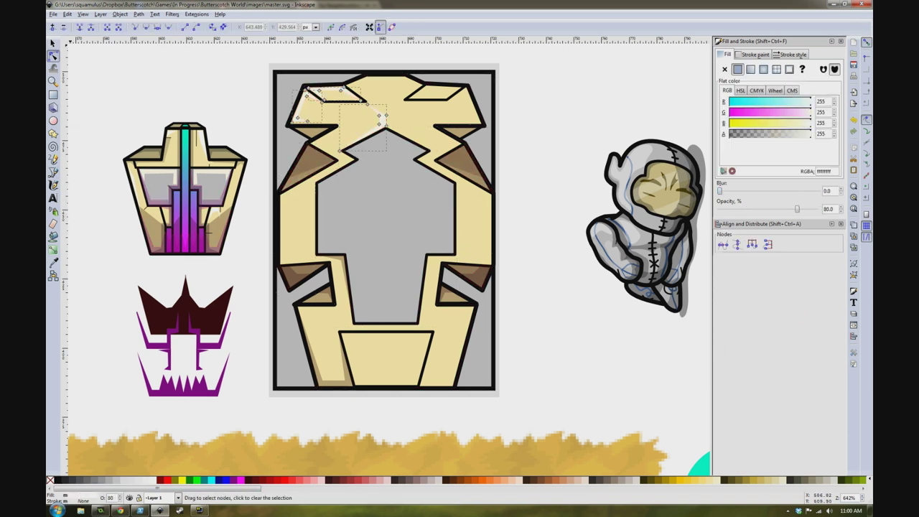
{"action": "left_click", "coordinate": [54, 44]}
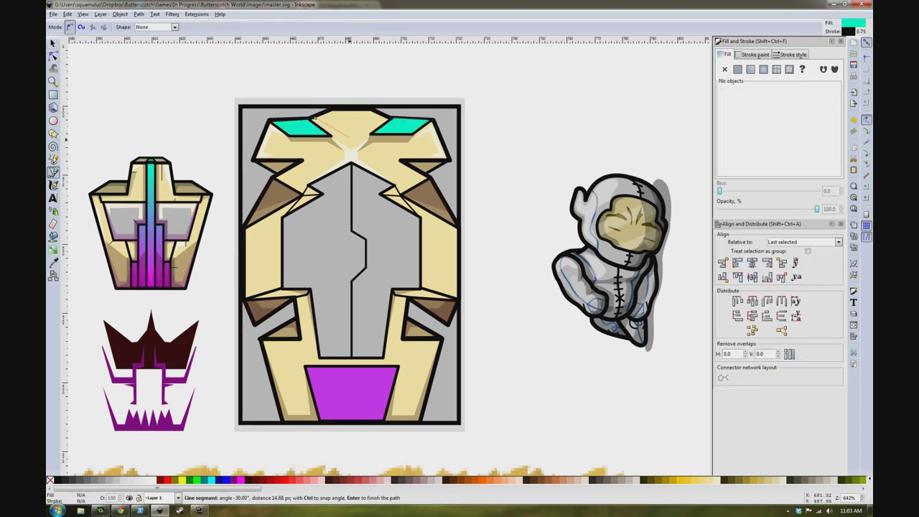
Place a point of the zigzag seam across the grey centre
{"action": "left_click", "coordinate": [348, 129]}
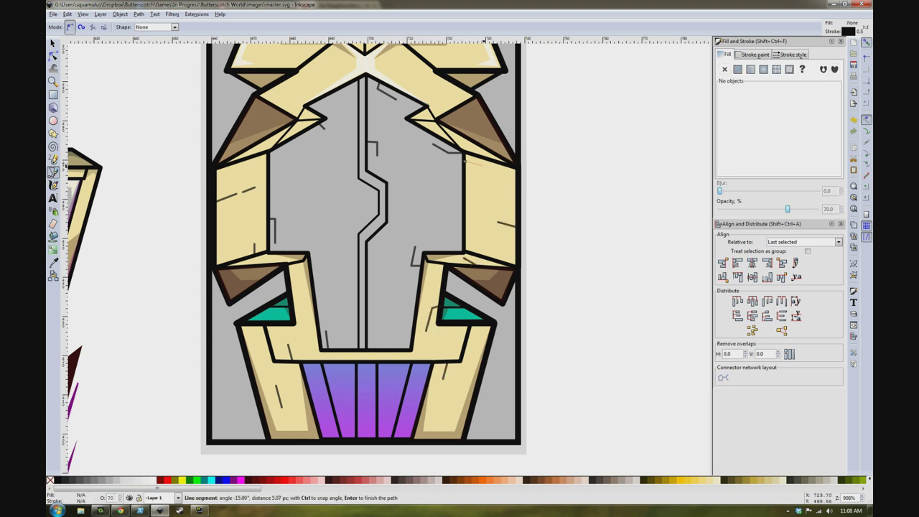
Zoom the view and cancel a stray detail line with Esc
{"action": "scroll", "scroll_direction": "down", "scroll_amount": 3}
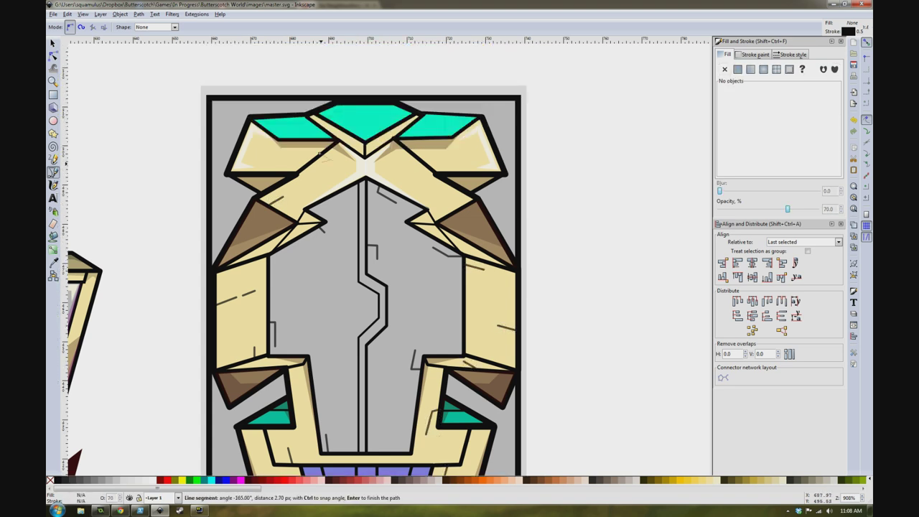
{"action": "key", "text": "Escape"}
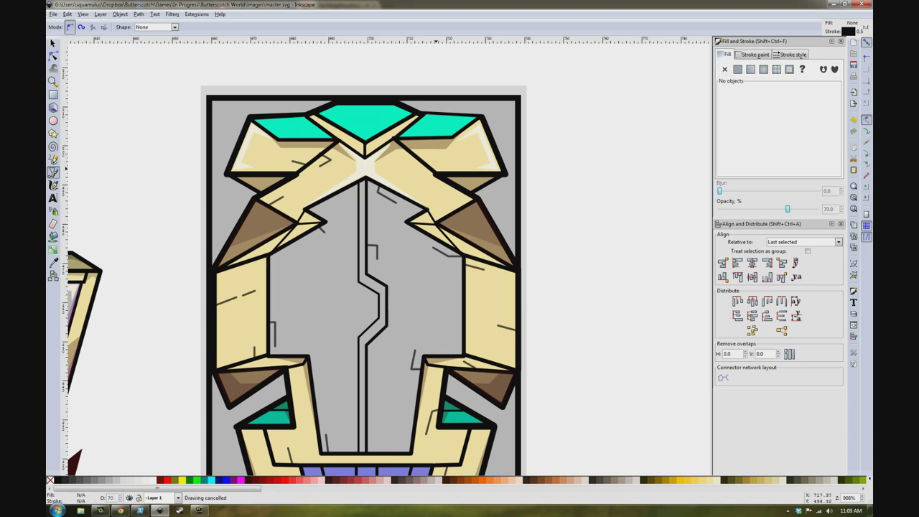